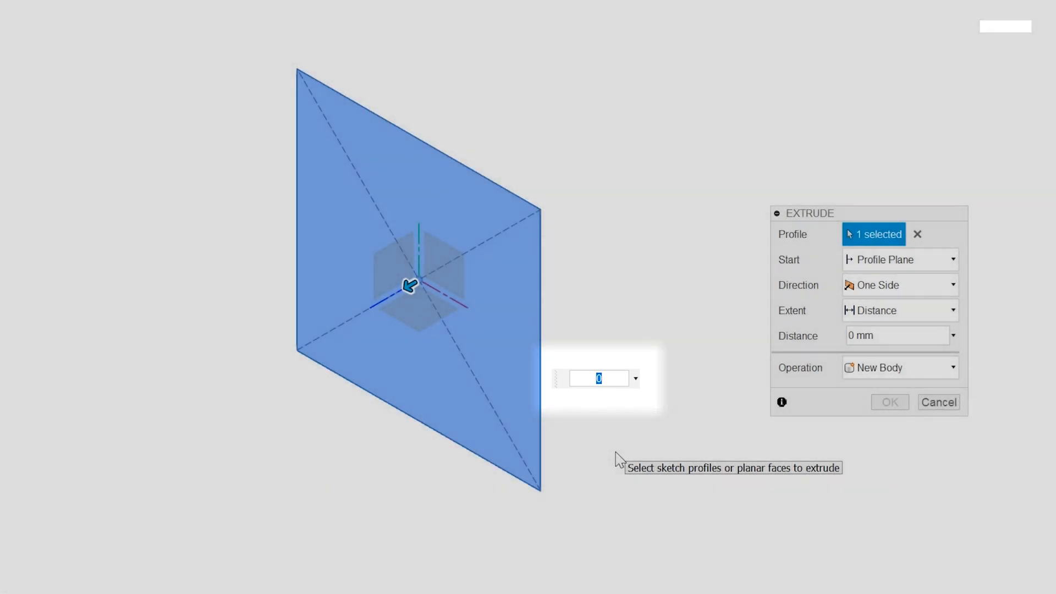
Enter 30 then 0 as the square's extrude distance, then pick Measure from the distance dropdown
{"action": "type", "text": "30"}
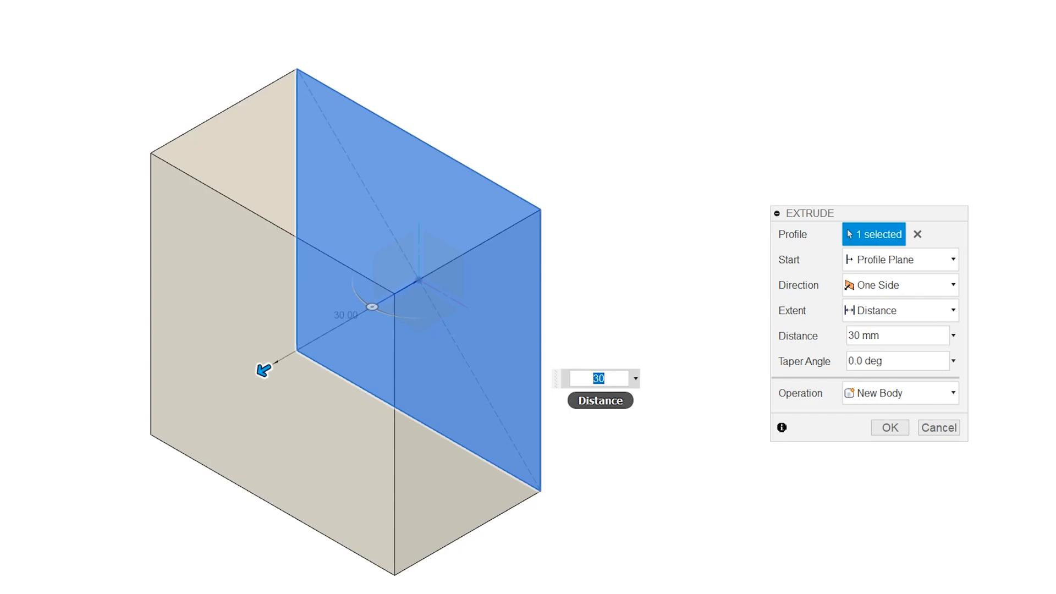
{"action": "type", "text": "0"}
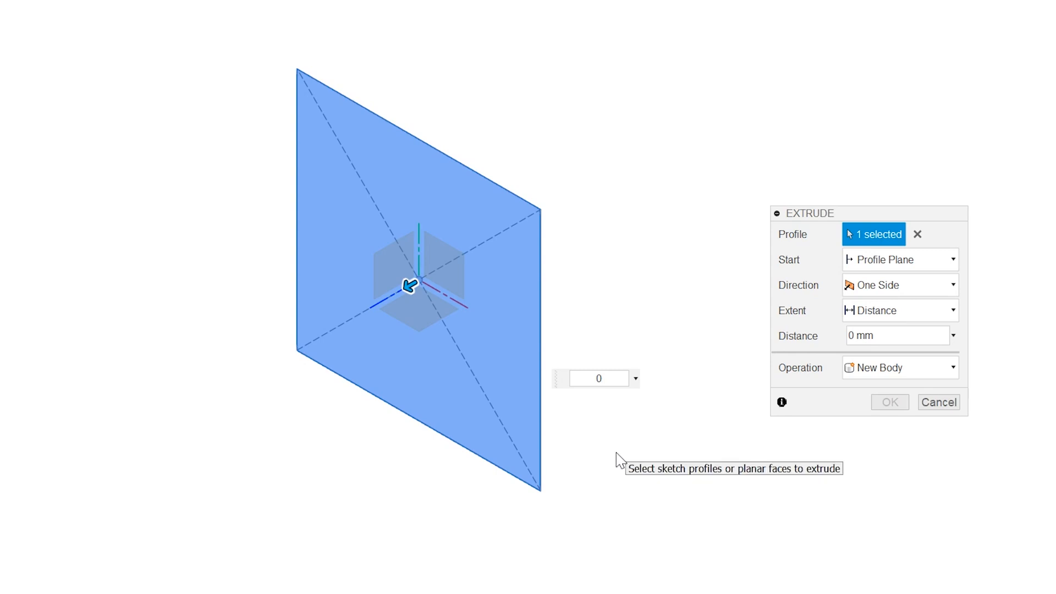
{"action": "left_click", "coordinate": [634, 378]}
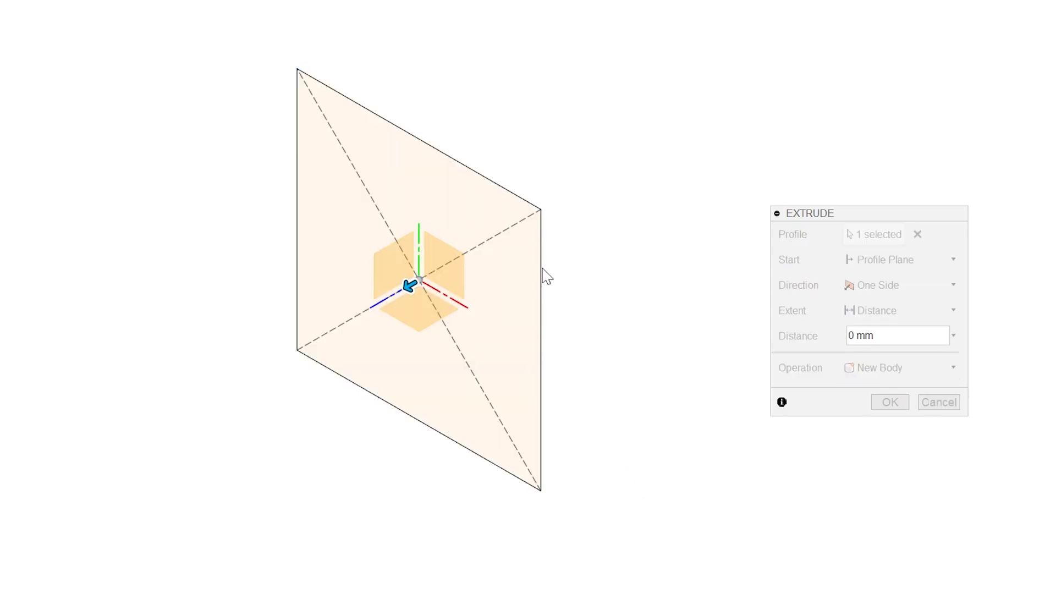
{"action": "mouse_move", "coordinate": [512, 195]}
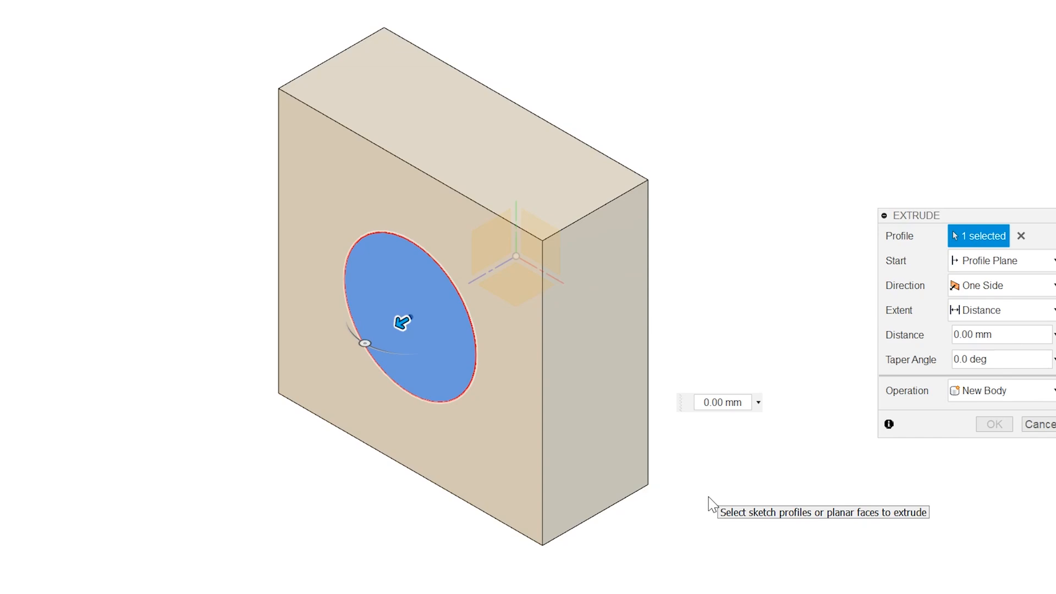
Choose Measure from the distance dropdown of the circle's Join extrude
{"action": "left_click", "coordinate": [757, 402]}
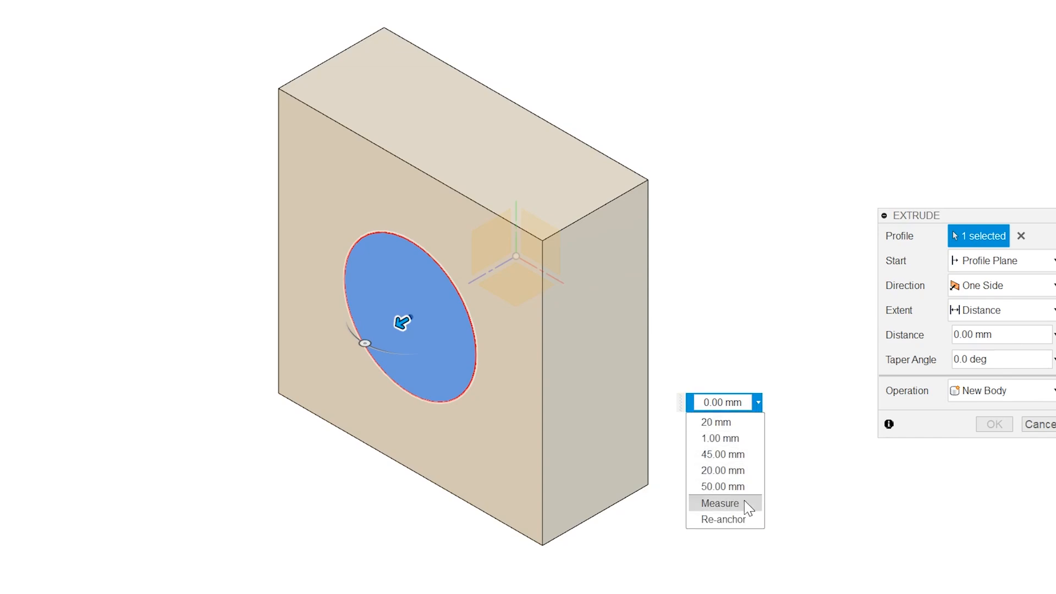
{"action": "left_click", "coordinate": [601, 243]}
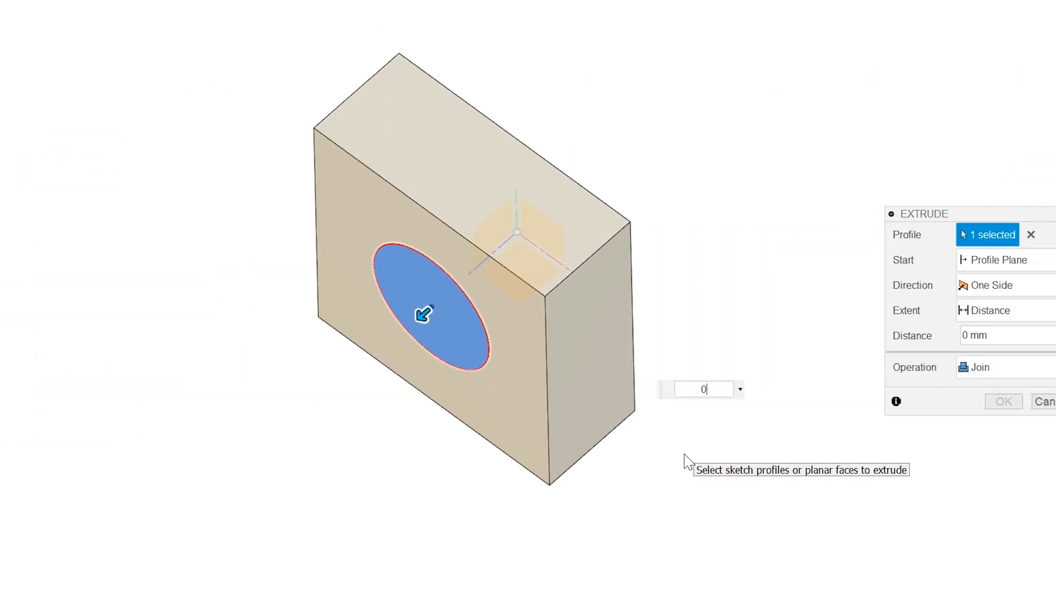
Show the recent distance values, Measure and Re-anchor for the circle's Join extrude
{"action": "left_click", "coordinate": [740, 390]}
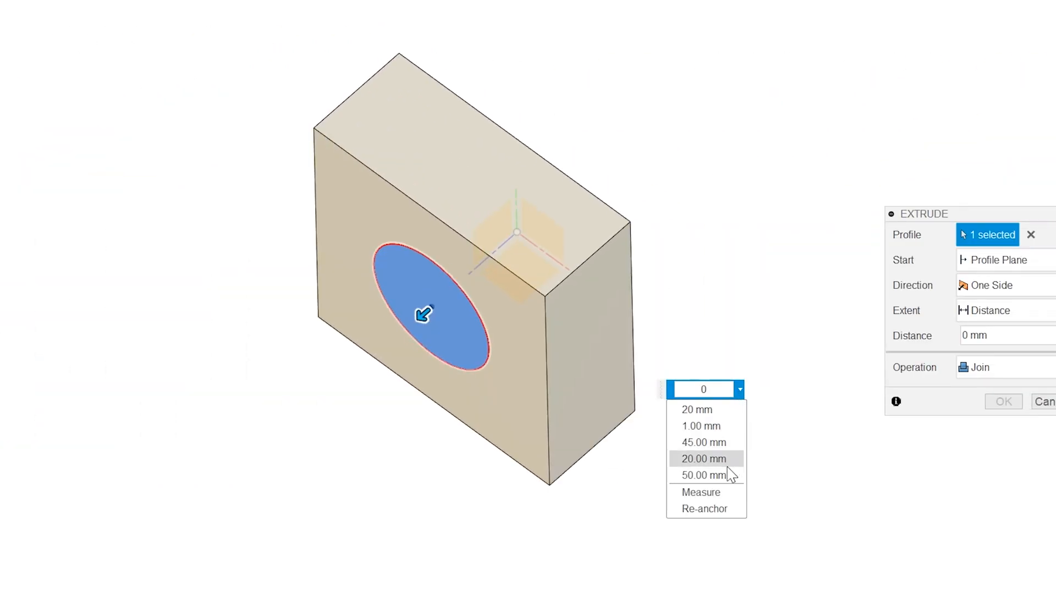